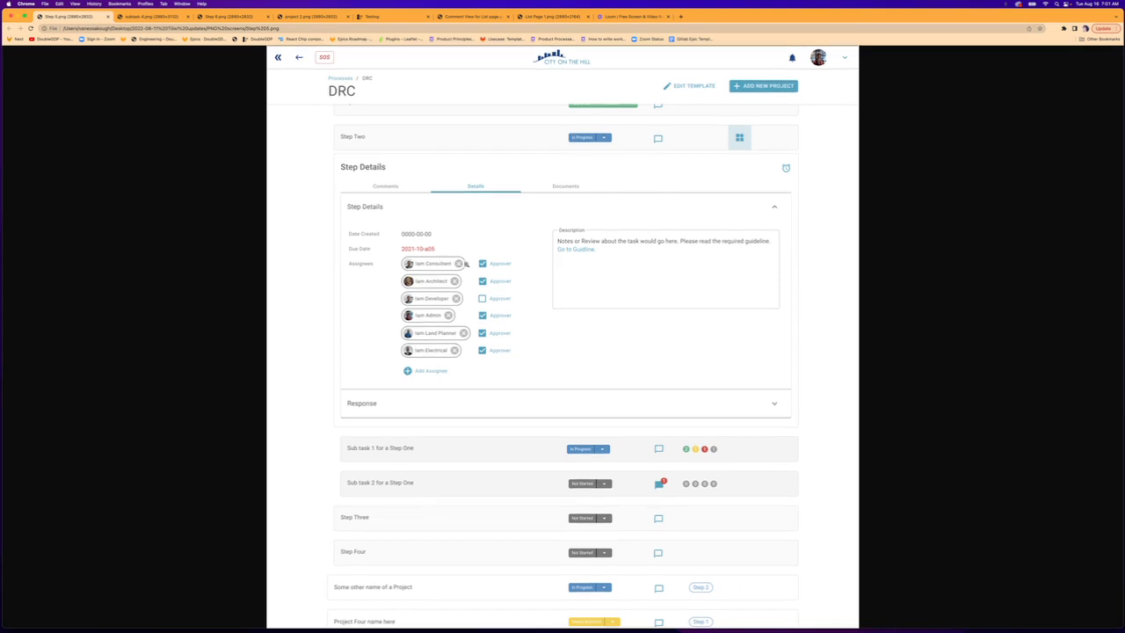
Switch to the 'Comment View for List page' mockup showing projects with recent comments.
click(481, 297)
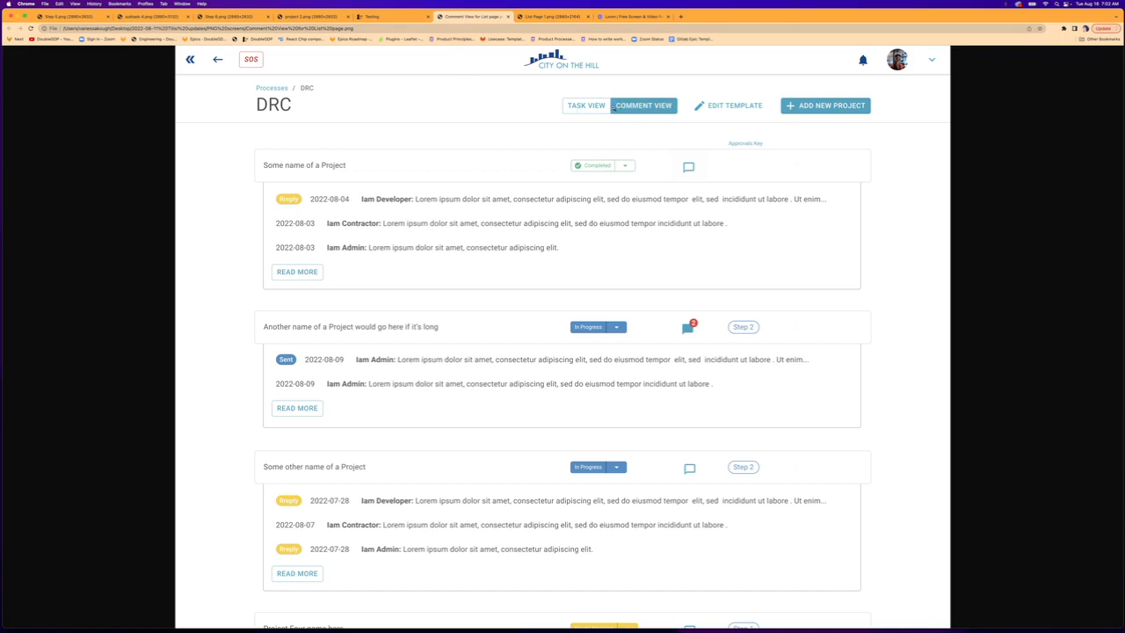
click(643, 105)
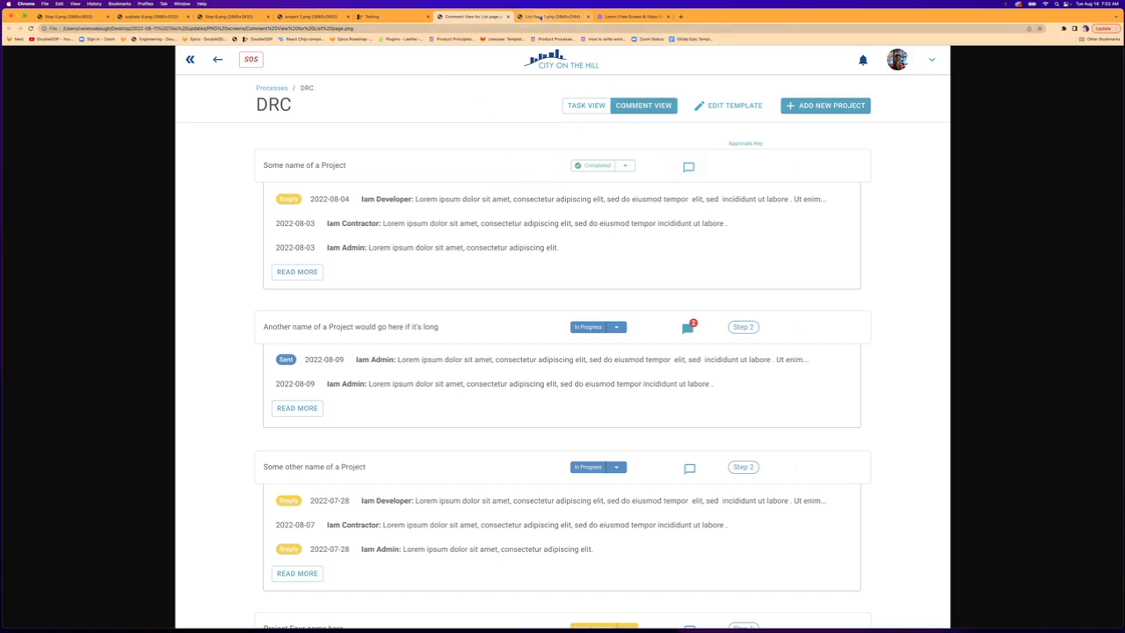
click(585, 105)
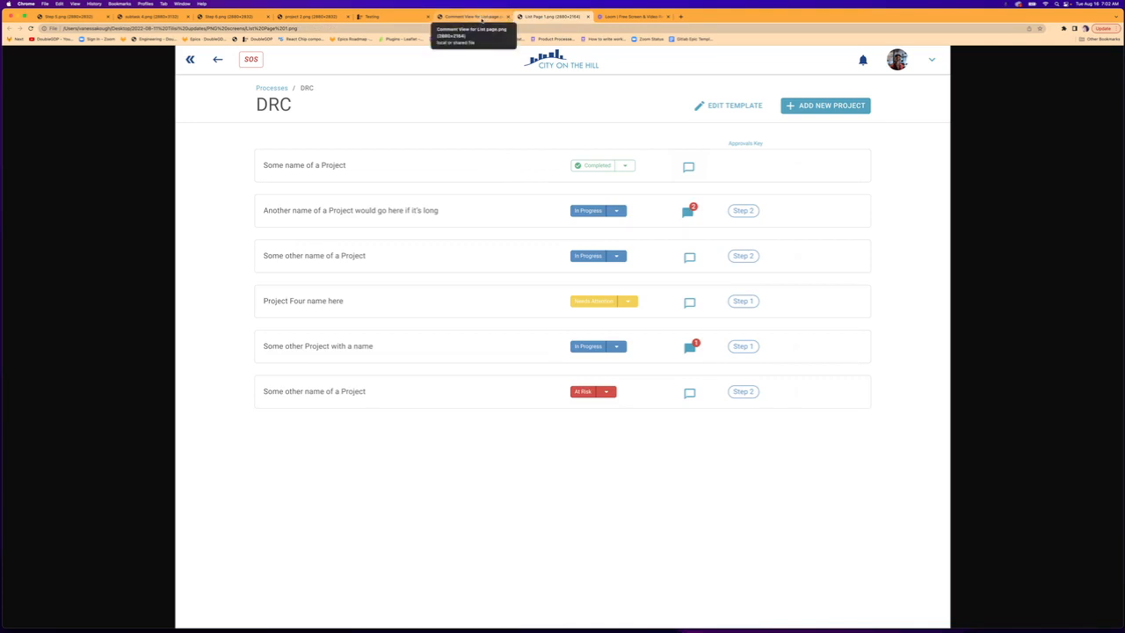
click(644, 106)
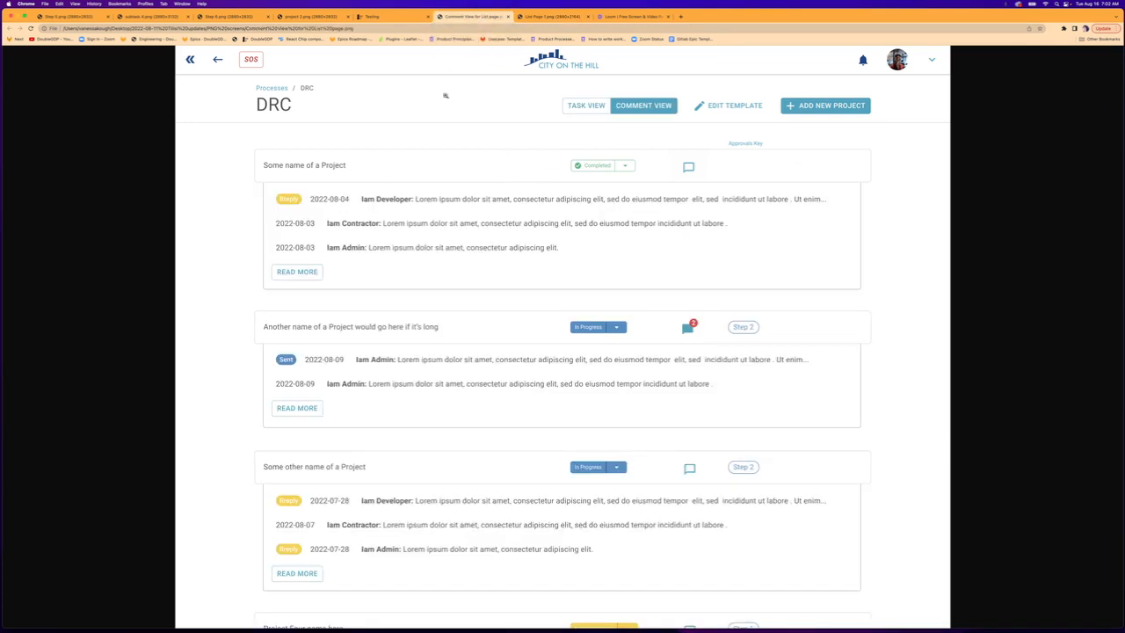
mouse_move(386, 211)
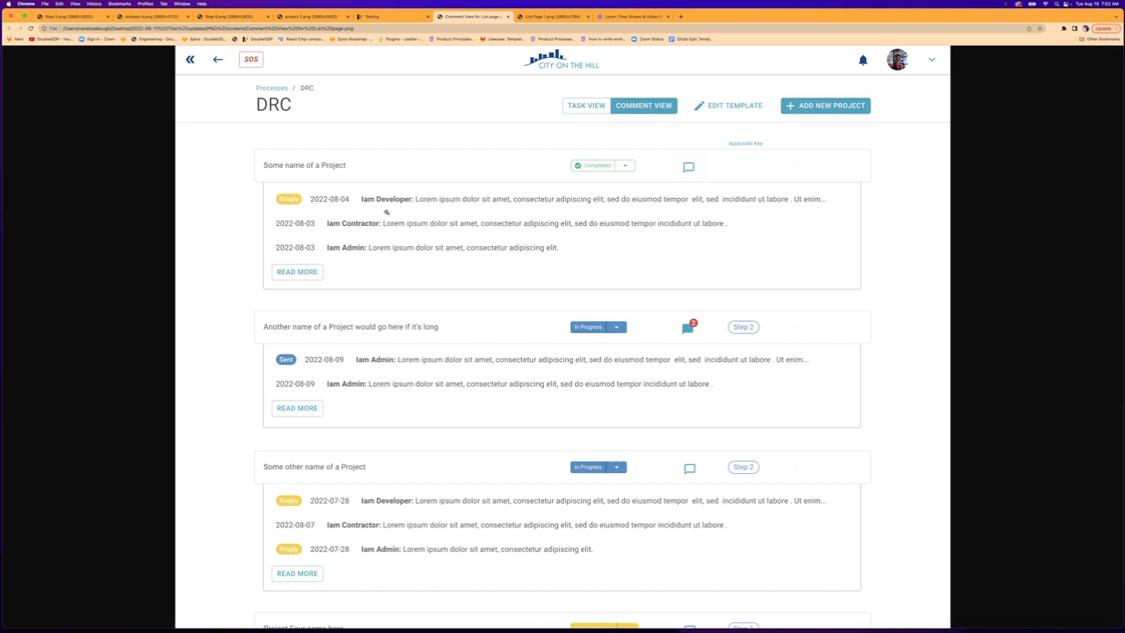
mouse_move(388, 261)
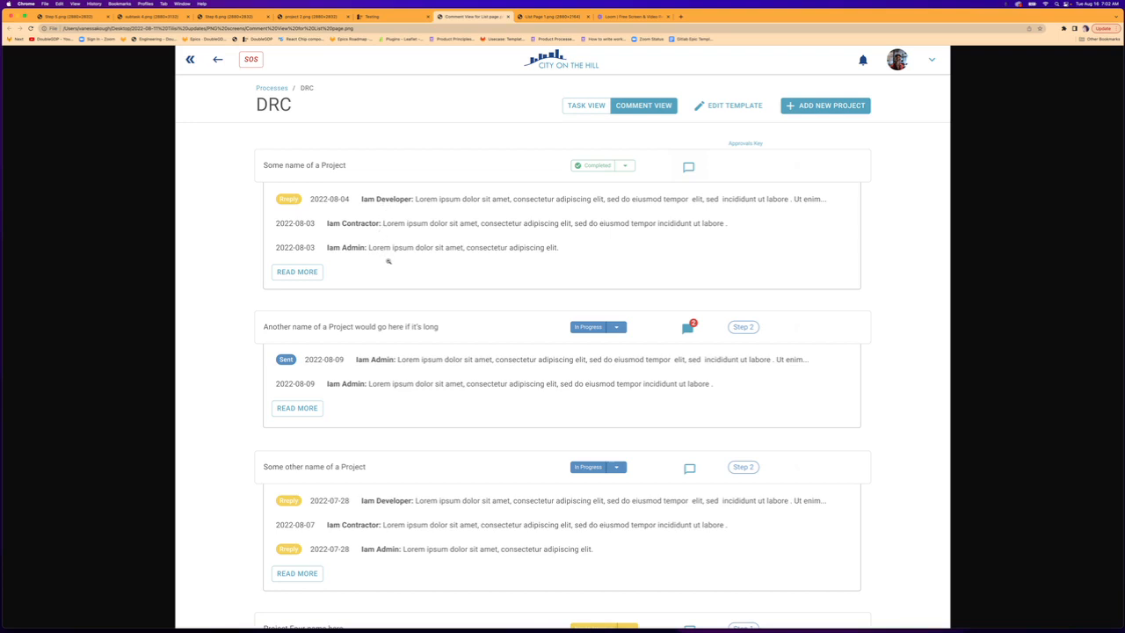
mouse_move(404, 257)
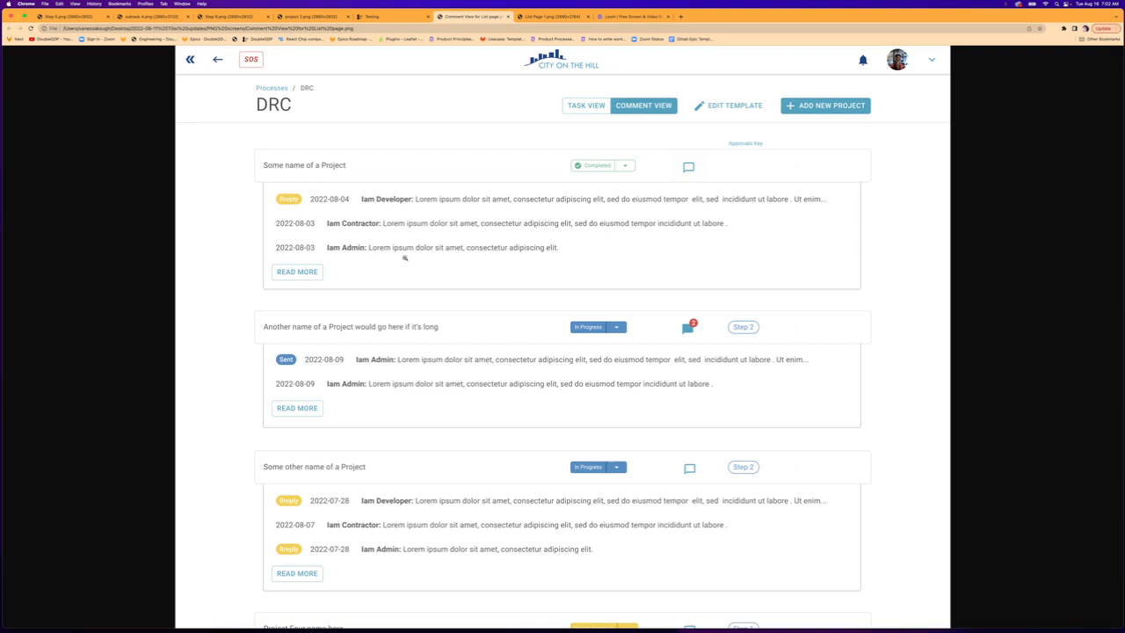